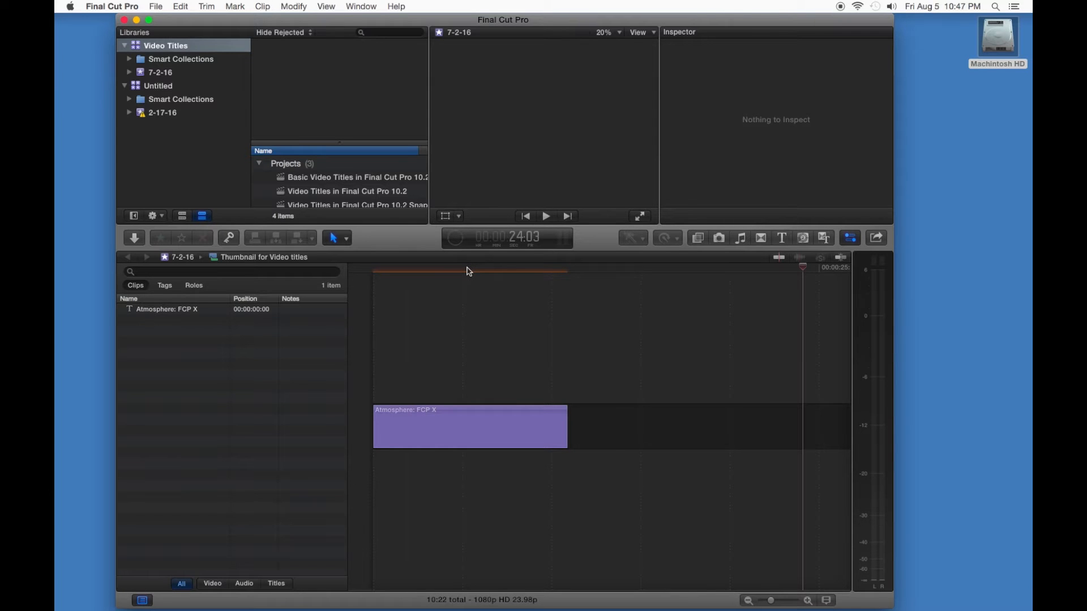
Step: Choose DVD as the share destination and set its output device to Hard Drive
{"action": "left_click", "coordinate": [875, 238]}
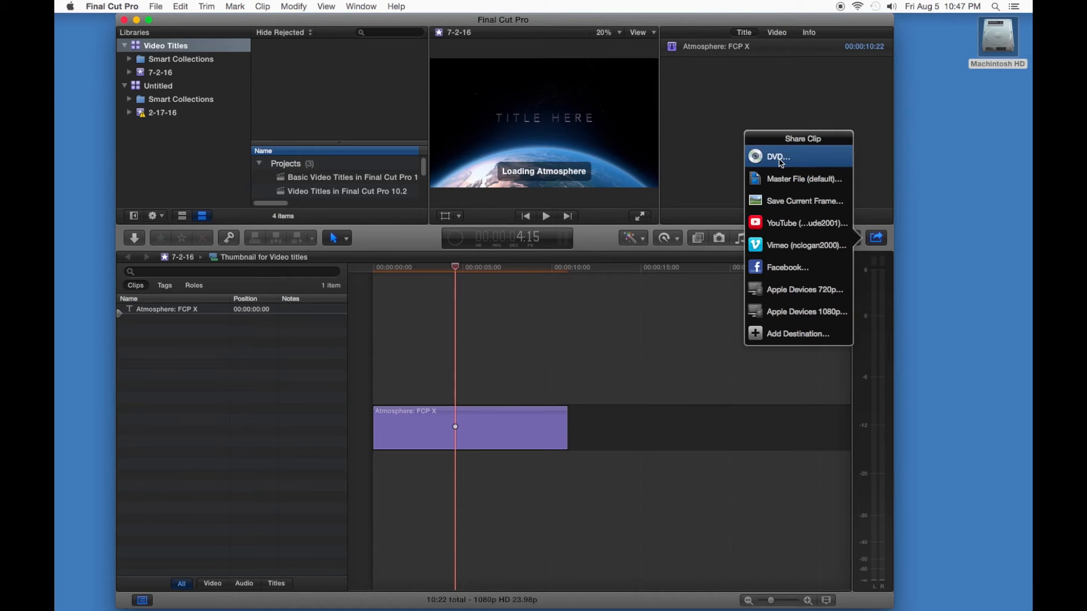
{"action": "left_click", "coordinate": [779, 156]}
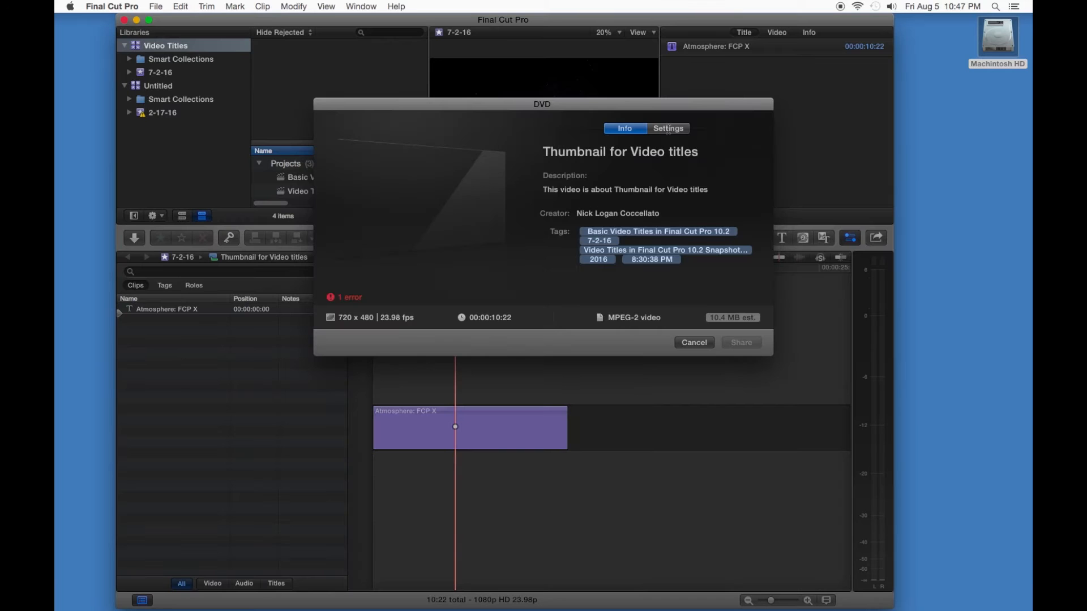
{"action": "left_click", "coordinate": [668, 128]}
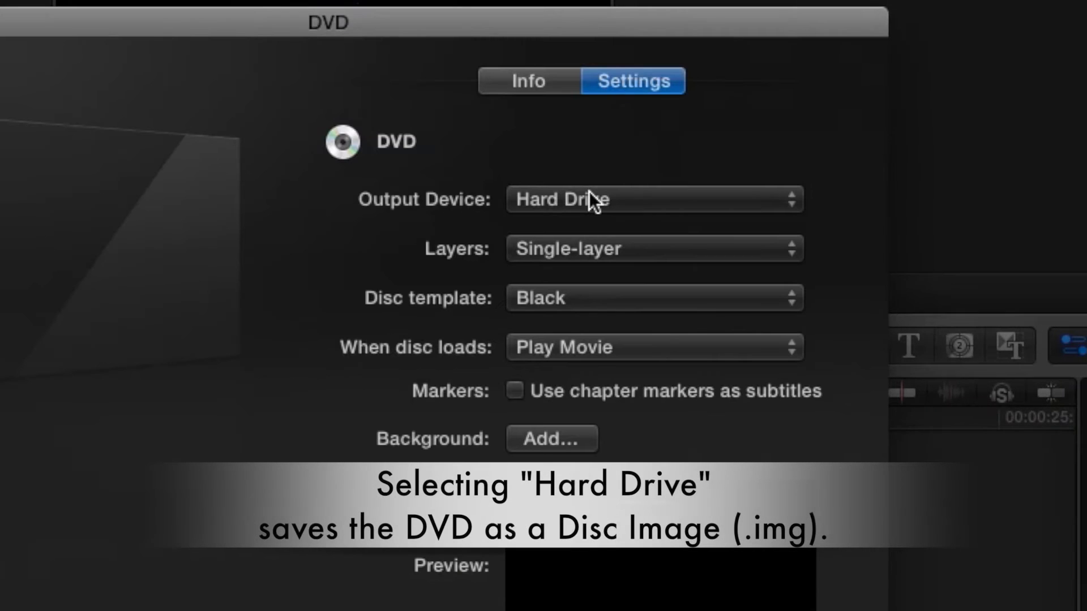
{"action": "left_click", "coordinate": [589, 199]}
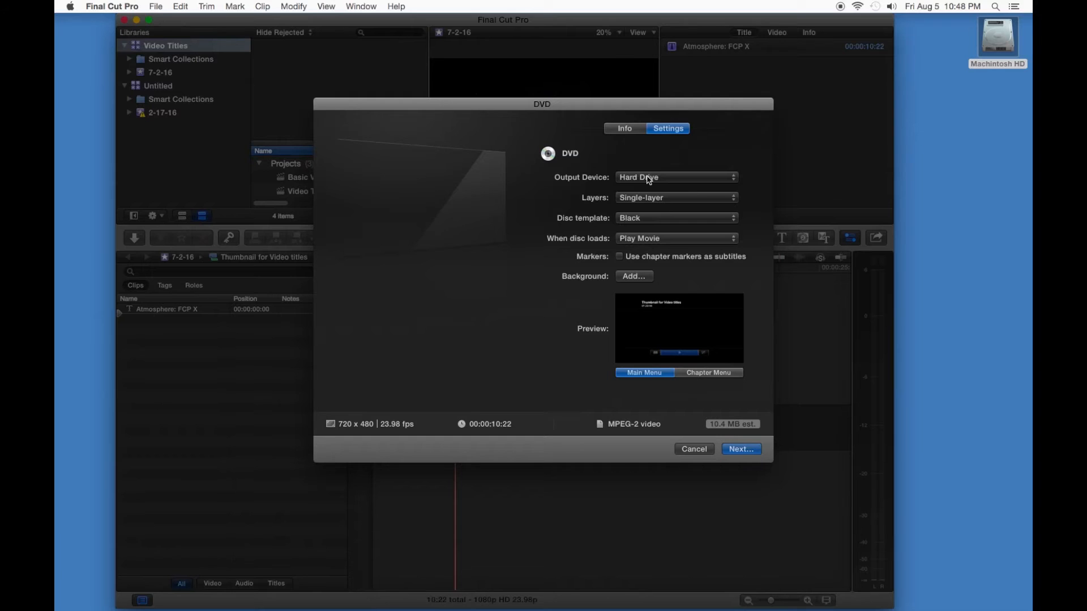
Step: Export the DVD disc image and add Thumbnail for Video titles.img to Disk Utility's disk list
{"action": "left_click", "coordinate": [693, 448]}
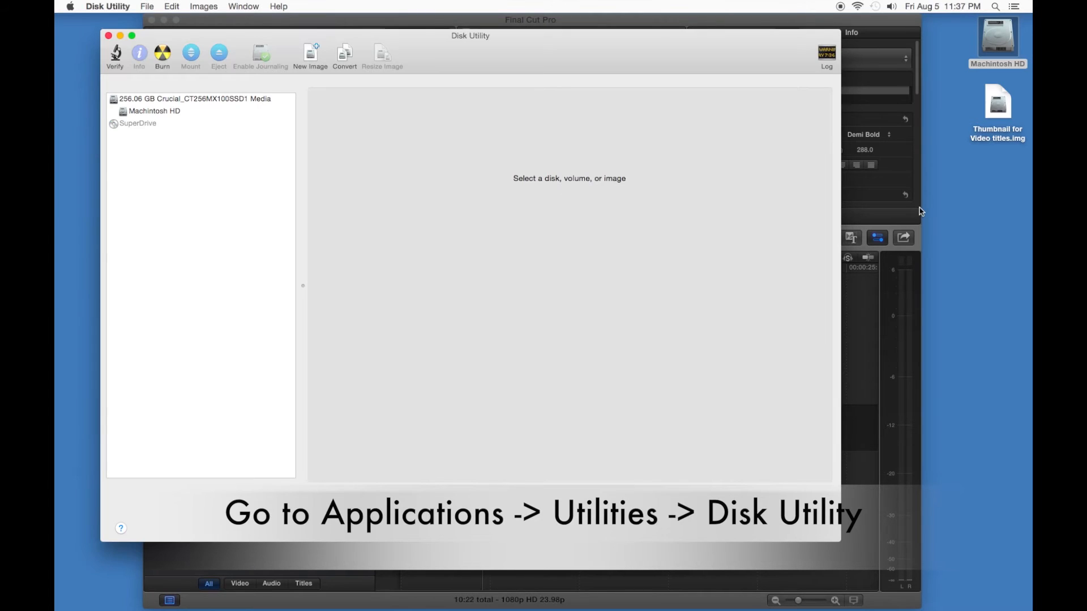
{"action": "left_click_drag", "start_coordinate": [997, 107], "coordinate": [754, 146]}
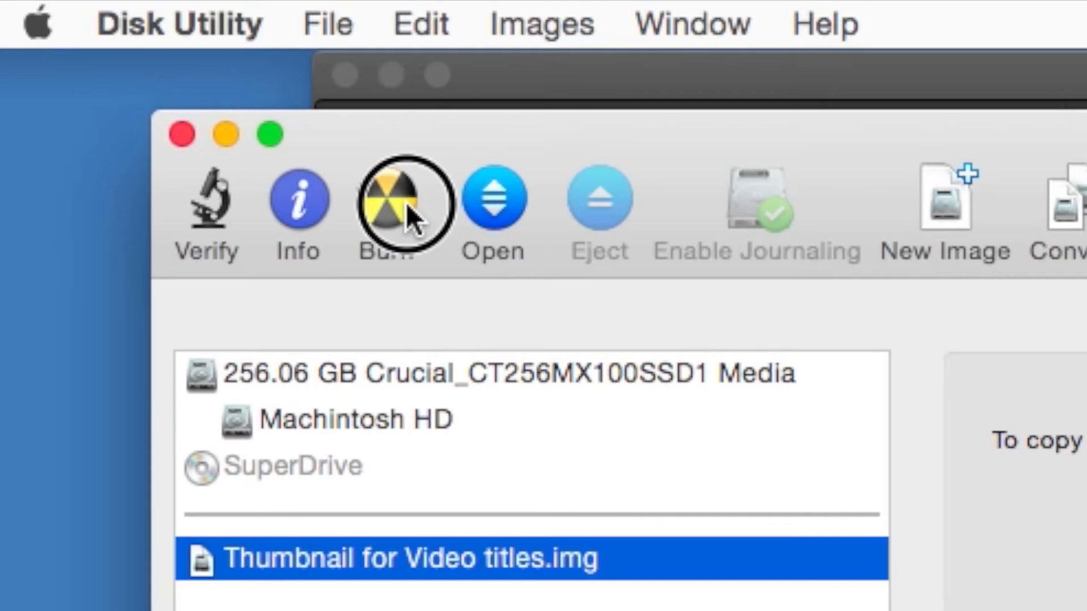
Step: Review the Burn sheet's speed and after-burning options, then return to Final Cut Pro
{"action": "left_click", "coordinate": [387, 202]}
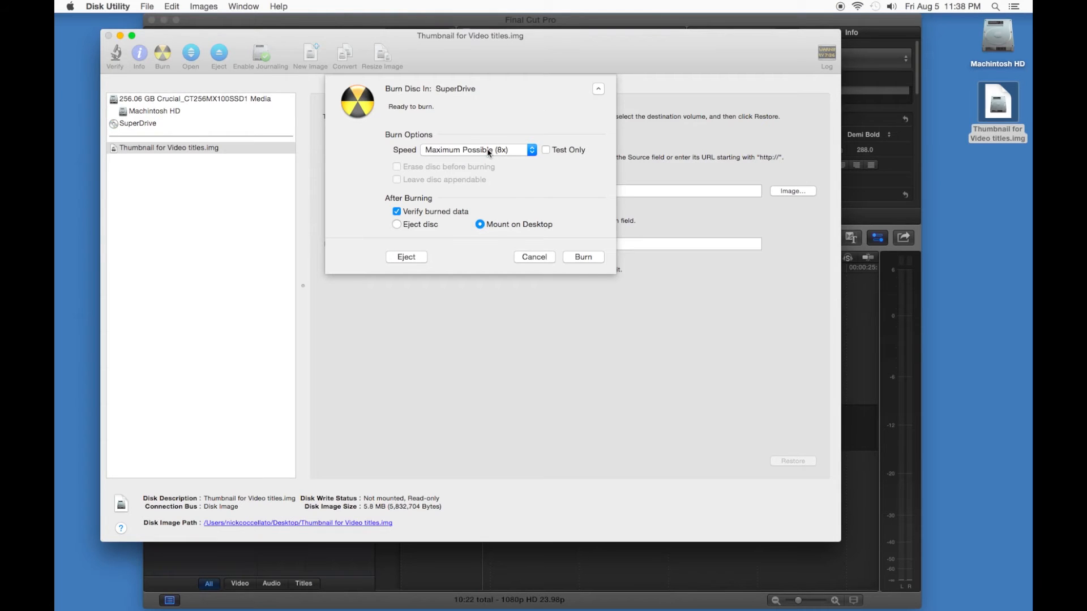
{"action": "left_click", "coordinate": [476, 149]}
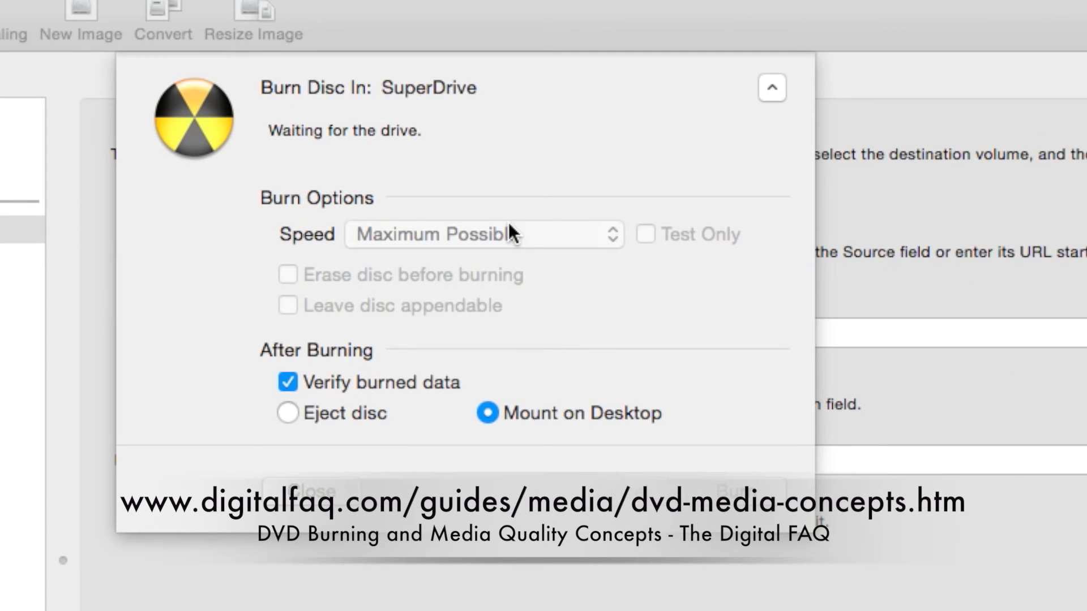
{"action": "mouse_move", "coordinate": [483, 234]}
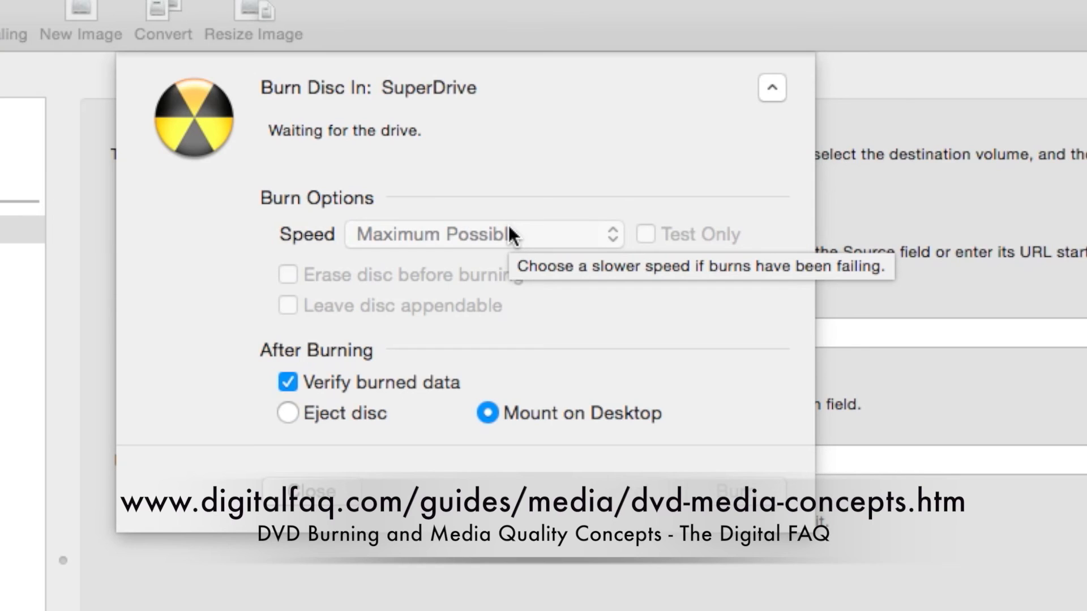
{"action": "mouse_move", "coordinate": [512, 236]}
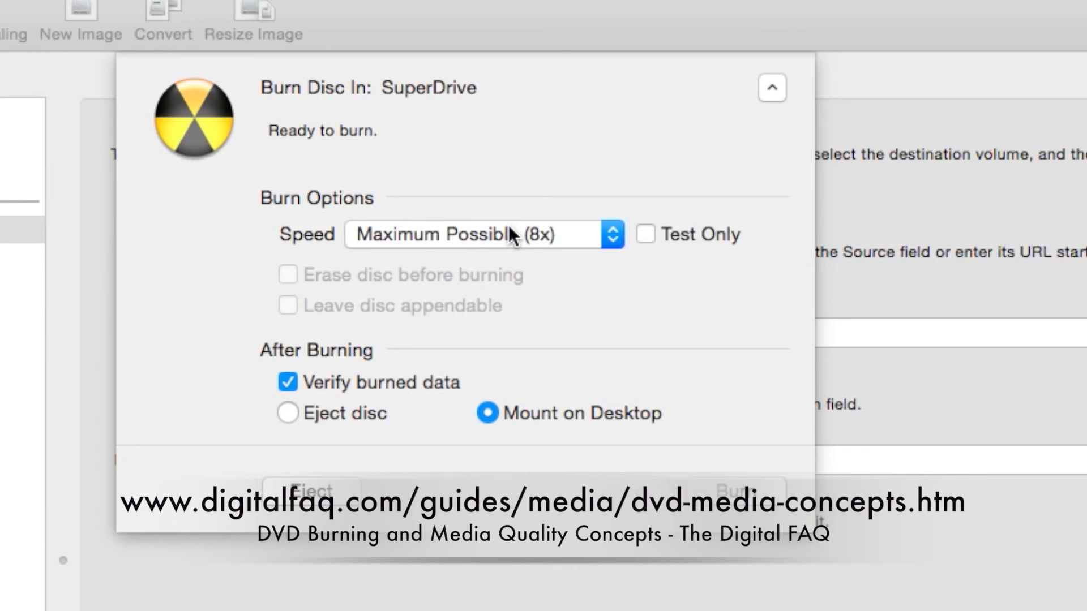
{"action": "mouse_move", "coordinate": [530, 248]}
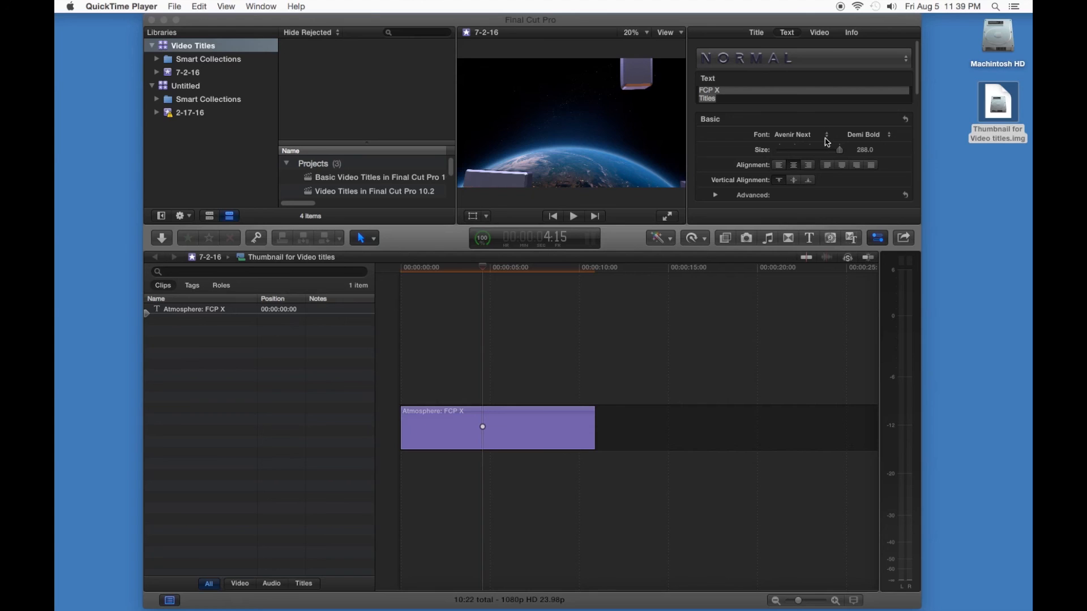
{"action": "left_click", "coordinate": [111, 6]}
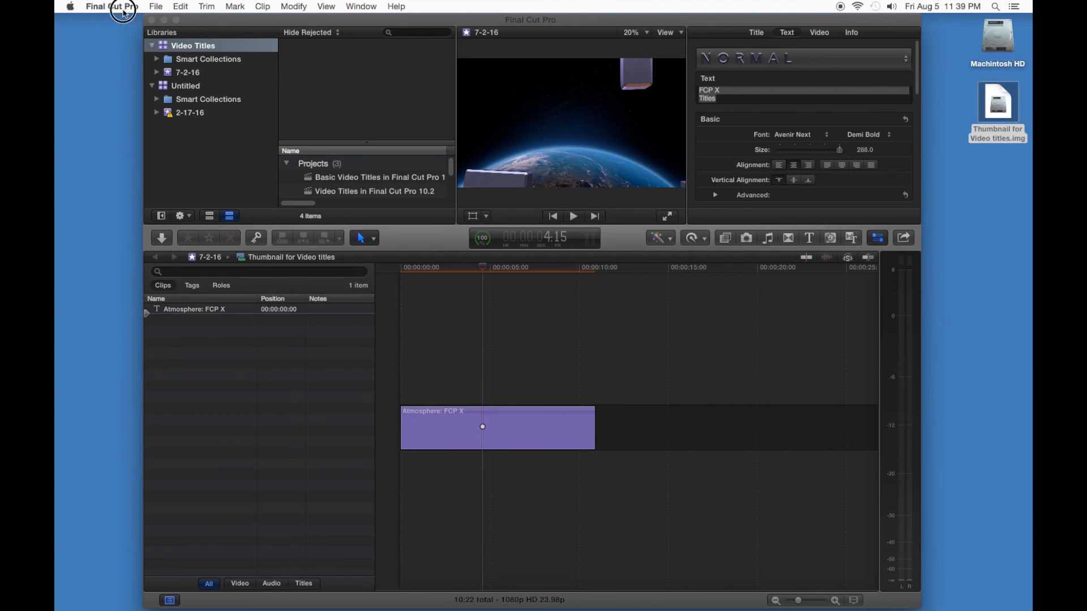